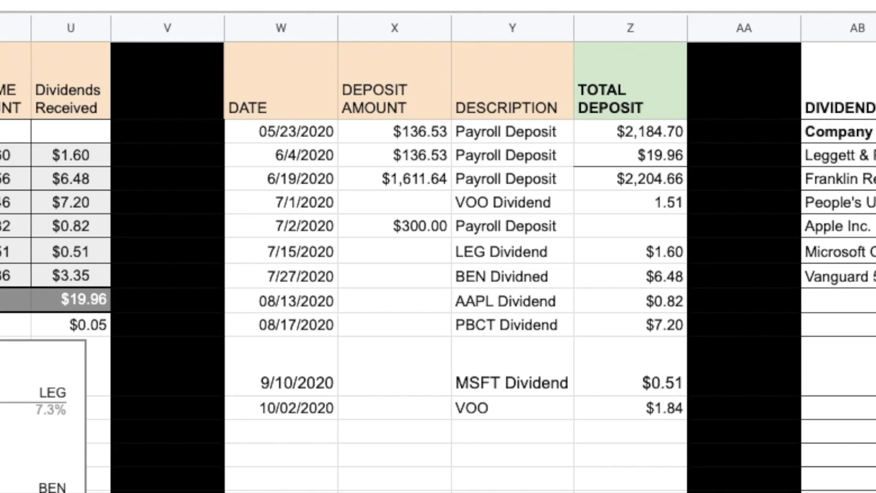
pyautogui.click(630, 383)
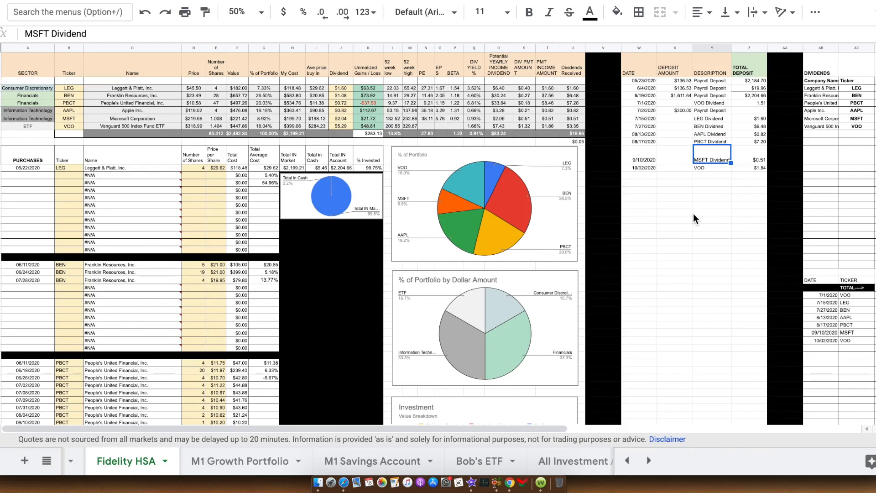
pyautogui.moveTo(608, 245)
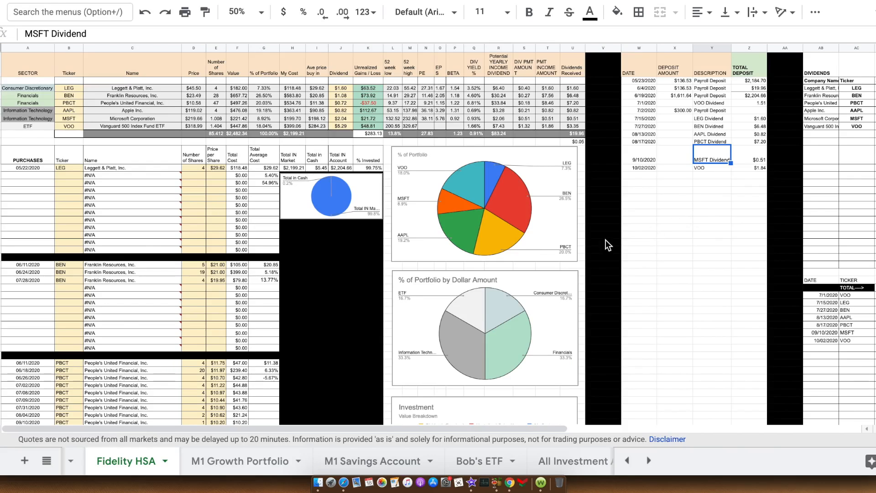
pyautogui.moveTo(525, 324)
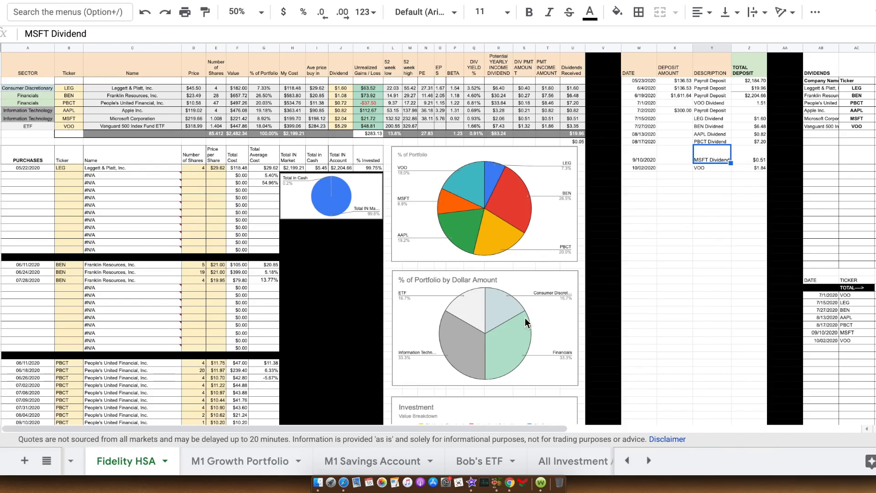
pyautogui.moveTo(306, 145)
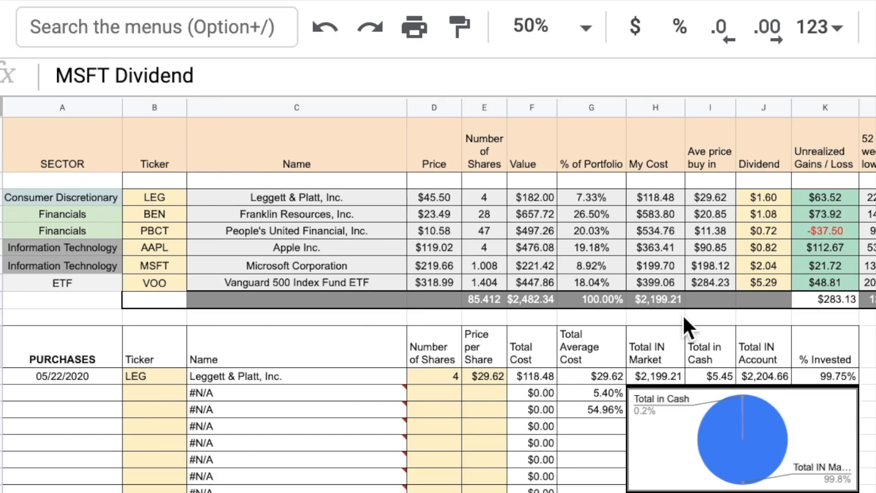
pyautogui.moveTo(687, 425)
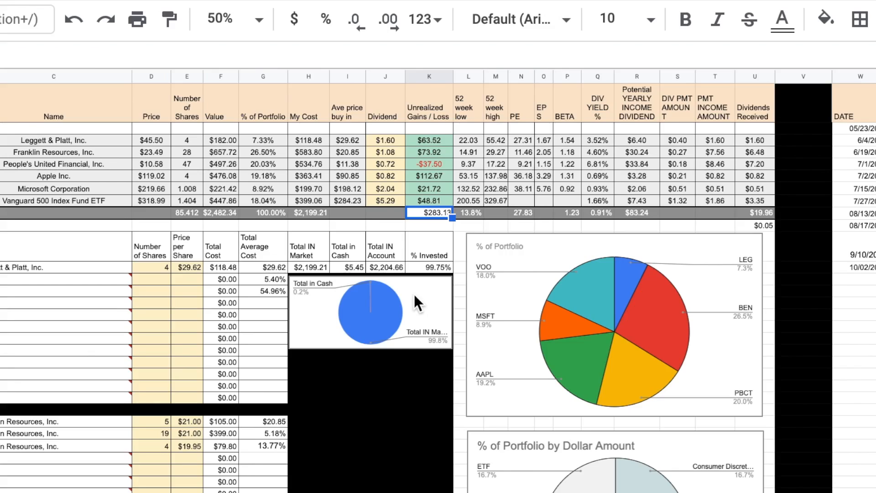
pyautogui.moveTo(424, 302)
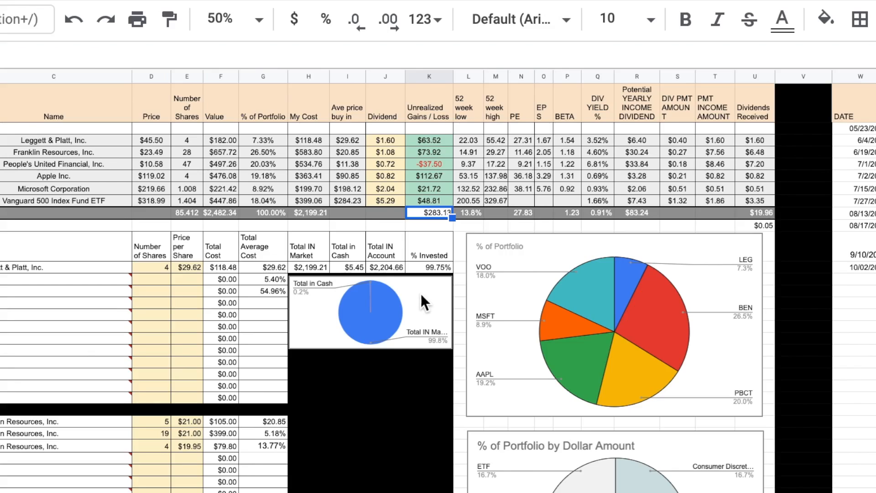
pyautogui.click(754, 213)
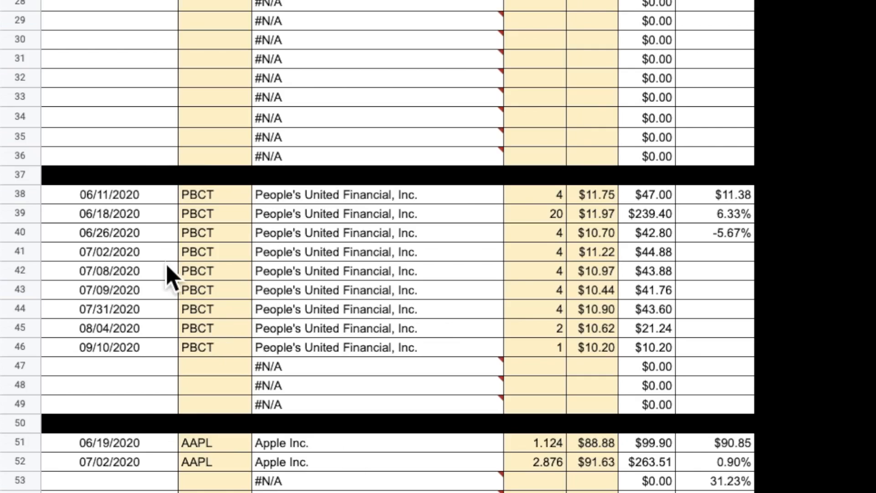
pyautogui.click(110, 346)
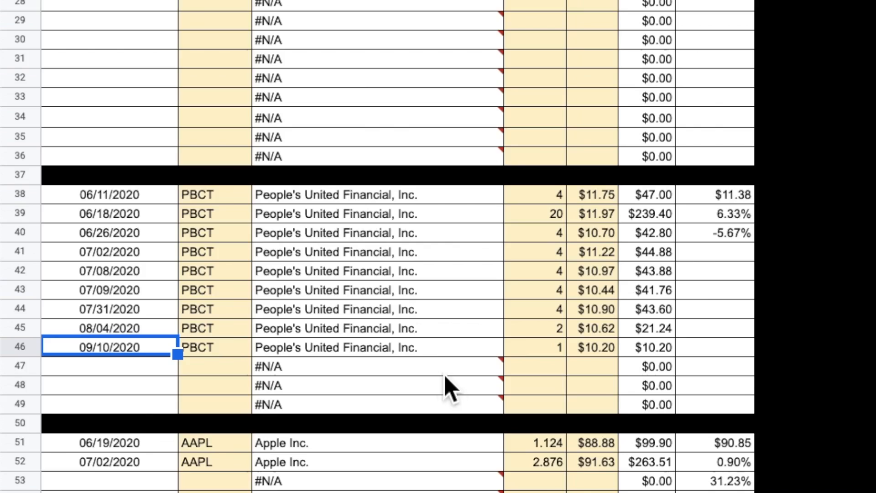
pyautogui.click(533, 346)
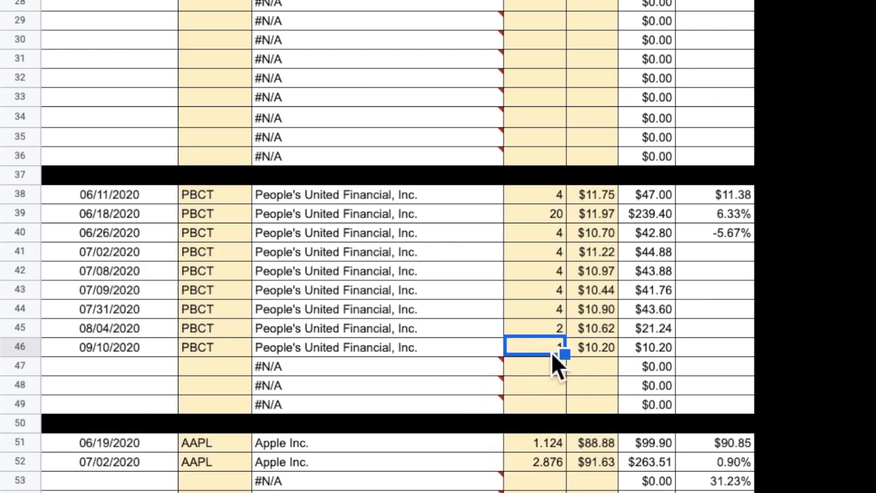
pyautogui.scroll(-3)
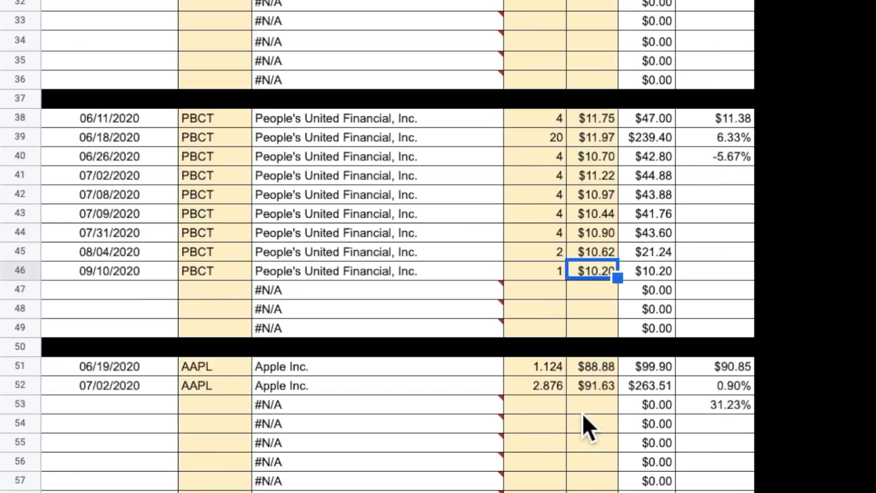
pyautogui.scroll(3)
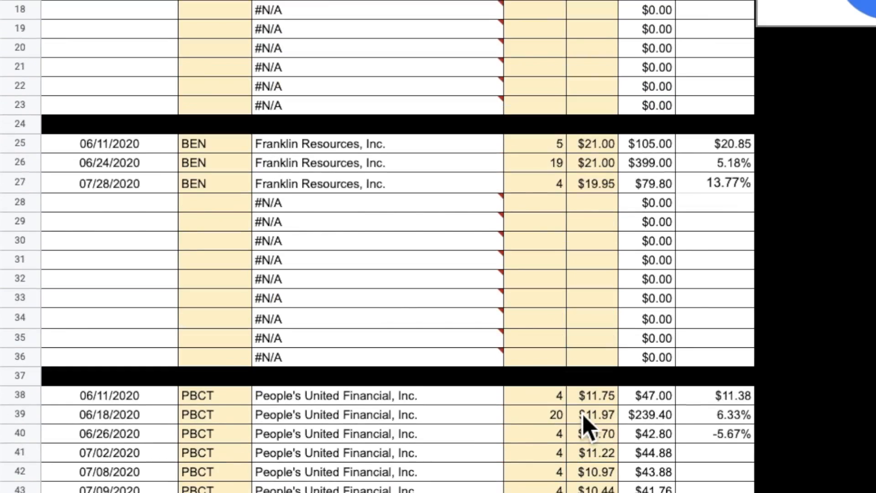